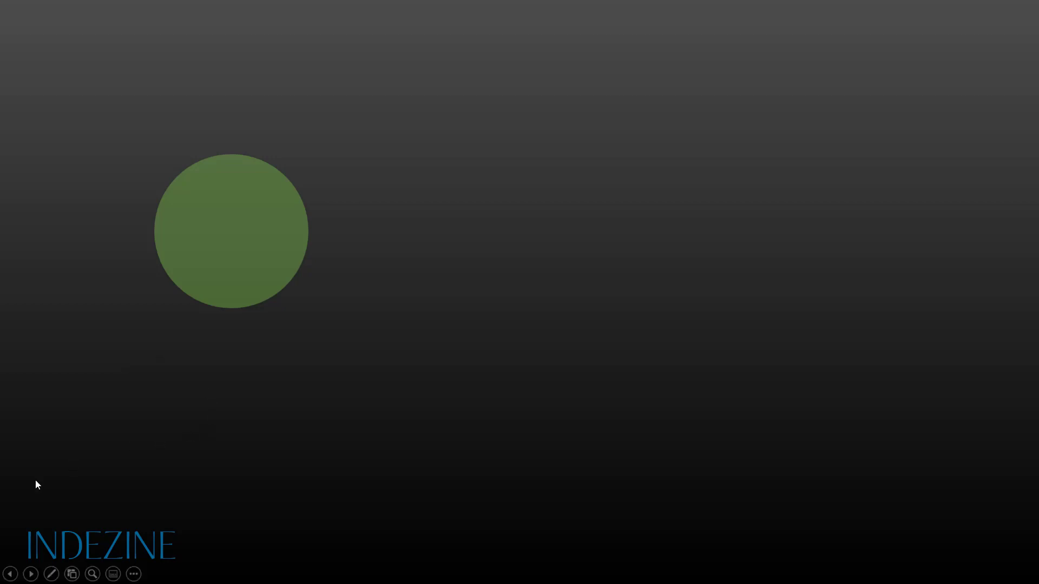
Leave the slide show and draw a blue square near the top left of slide 3.
key(Escape)
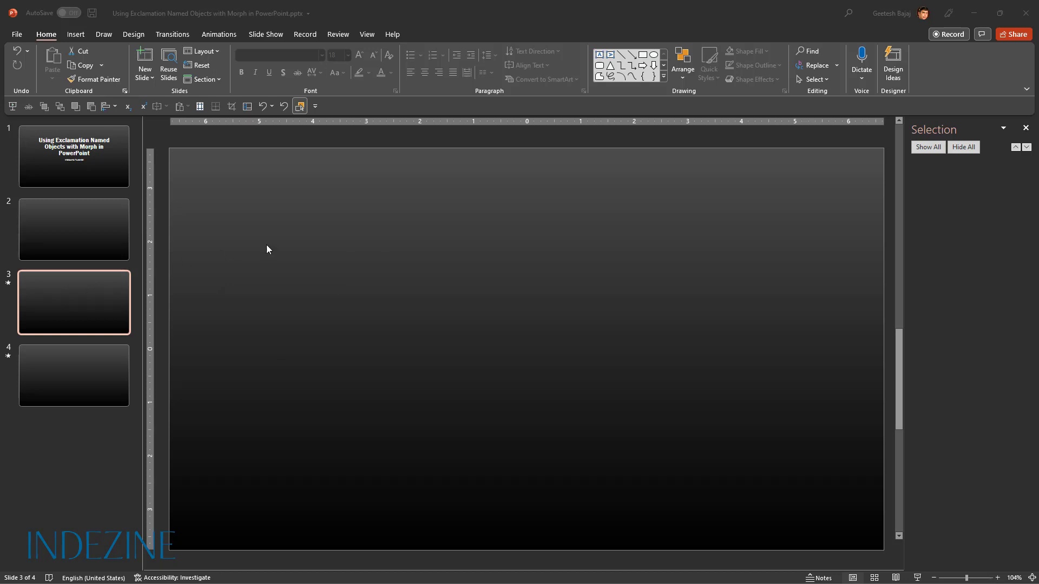
mouse_move(266, 241)
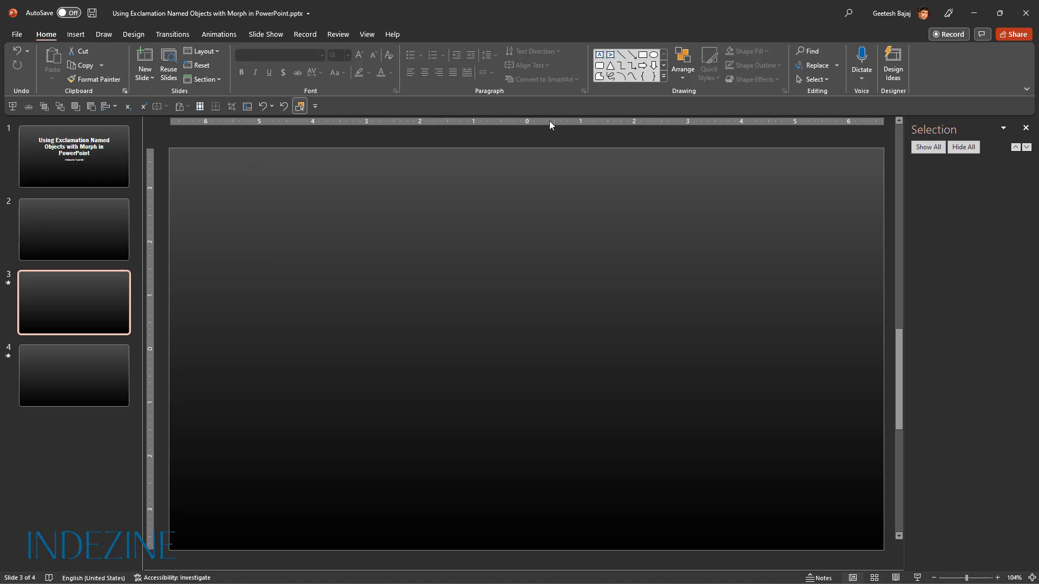
click(664, 66)
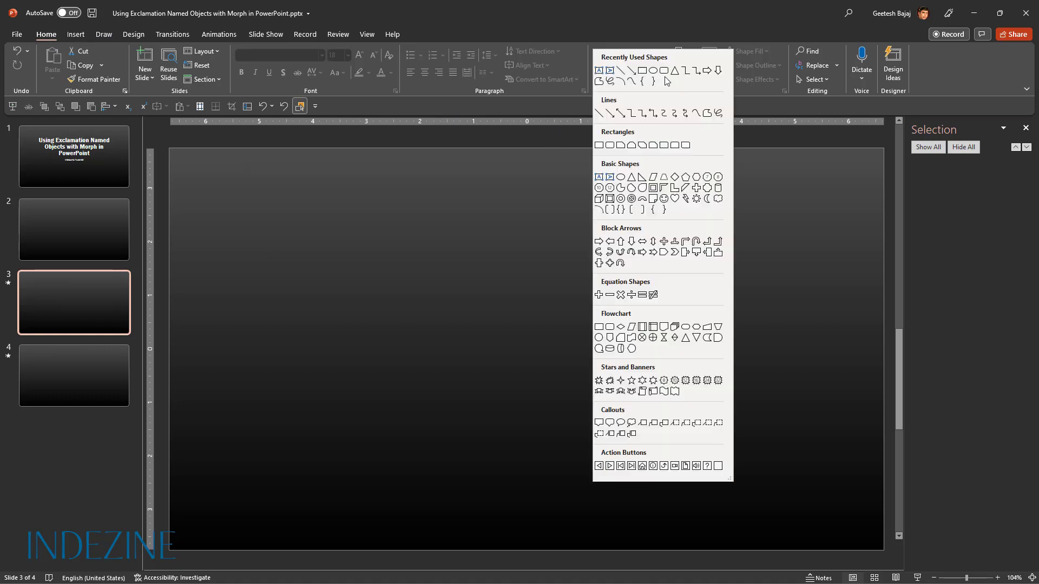
mouse_move(635, 128)
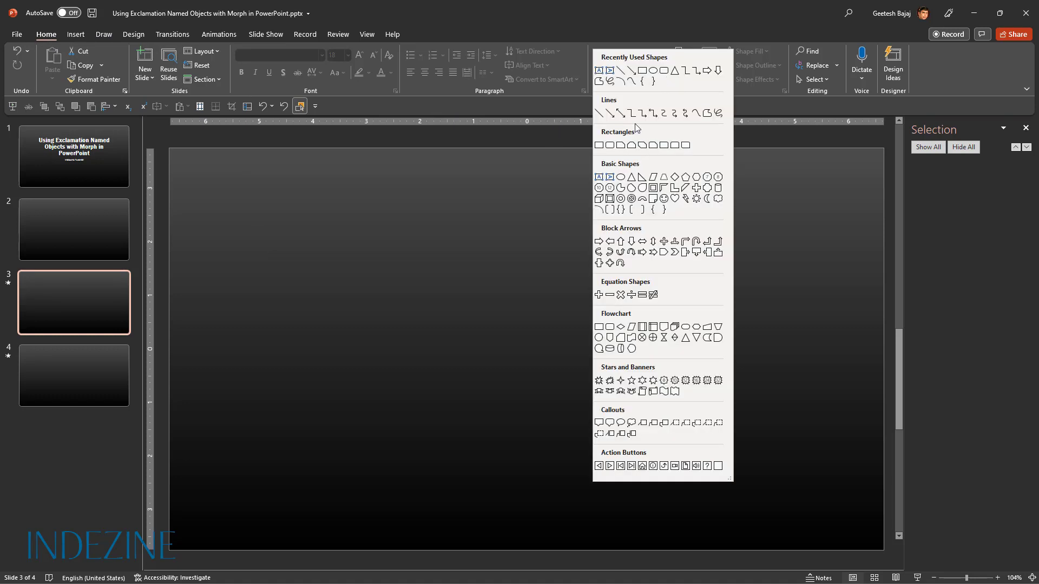
click(632, 70)
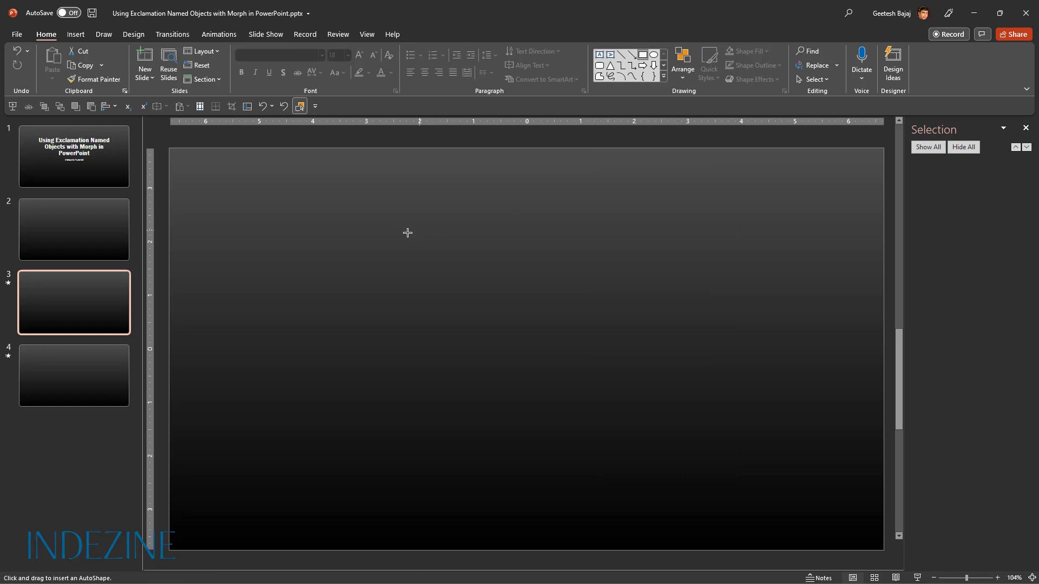
mouse_move(261, 235)
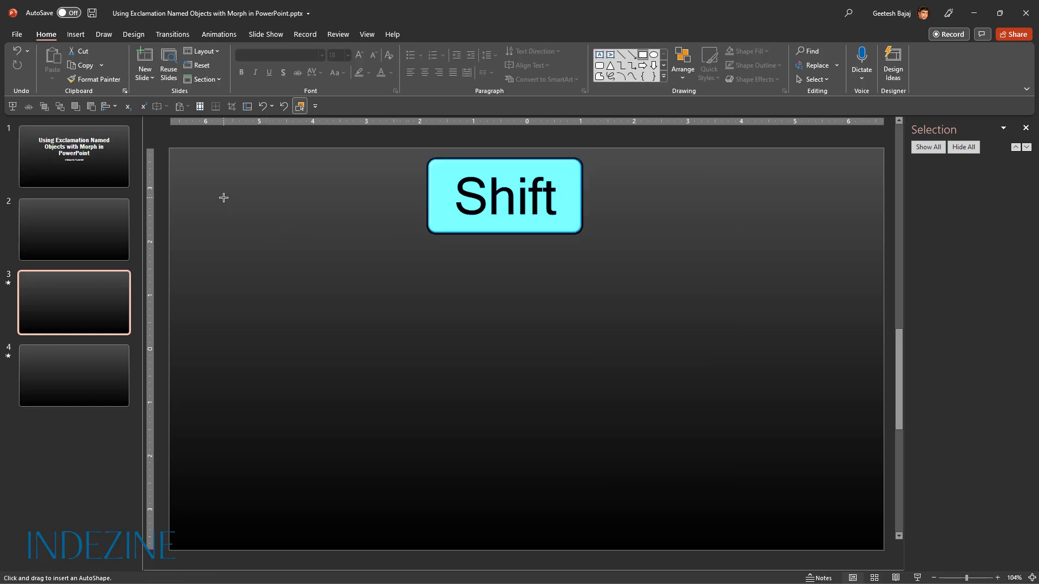
drag(224, 197, 342, 311)
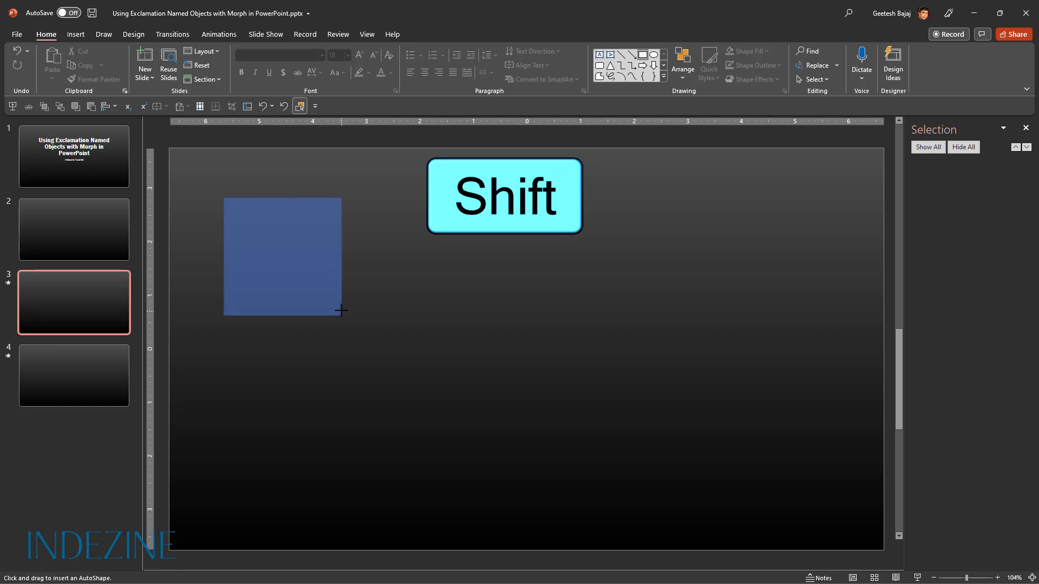
click(281, 255)
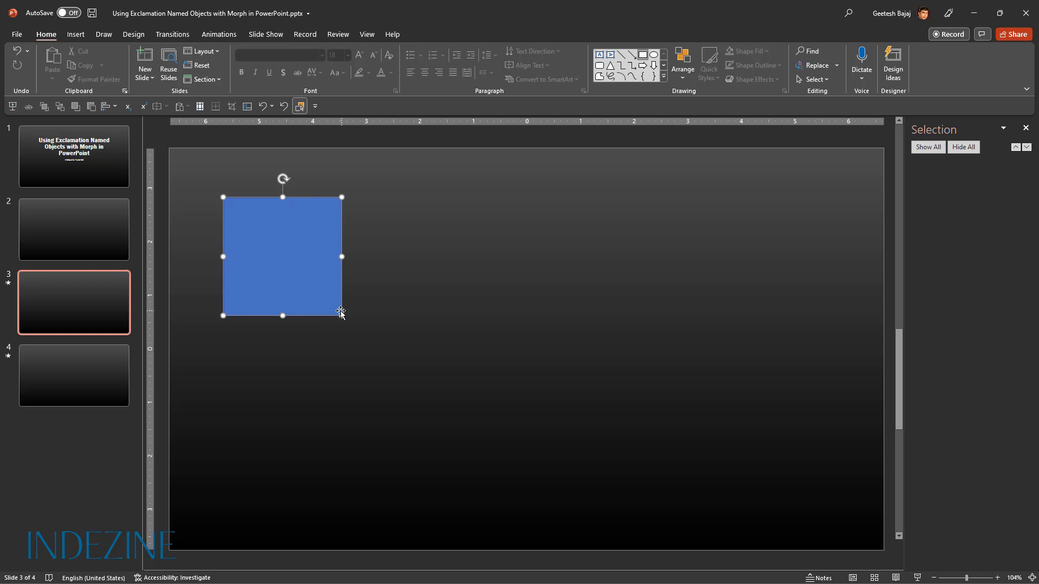
click(281, 256)
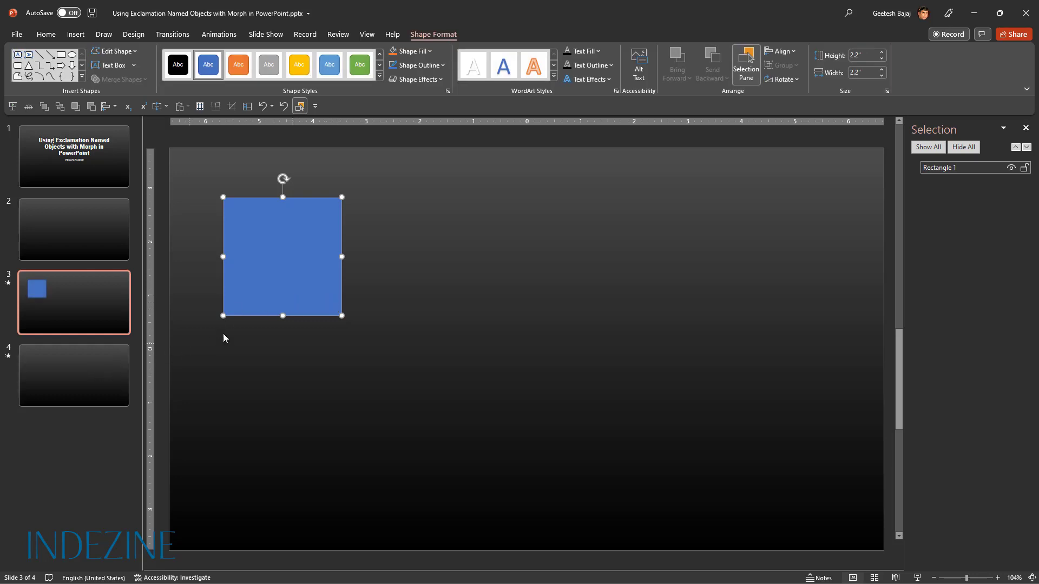
Go to the empty slide 4 and choose the Oval shape to draw a circle.
click(74, 376)
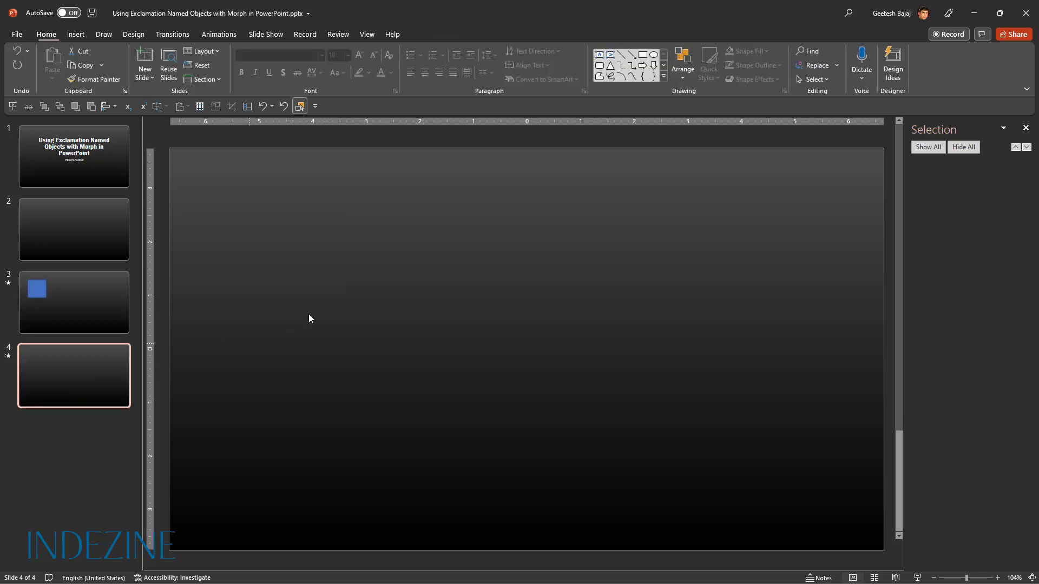
click(663, 75)
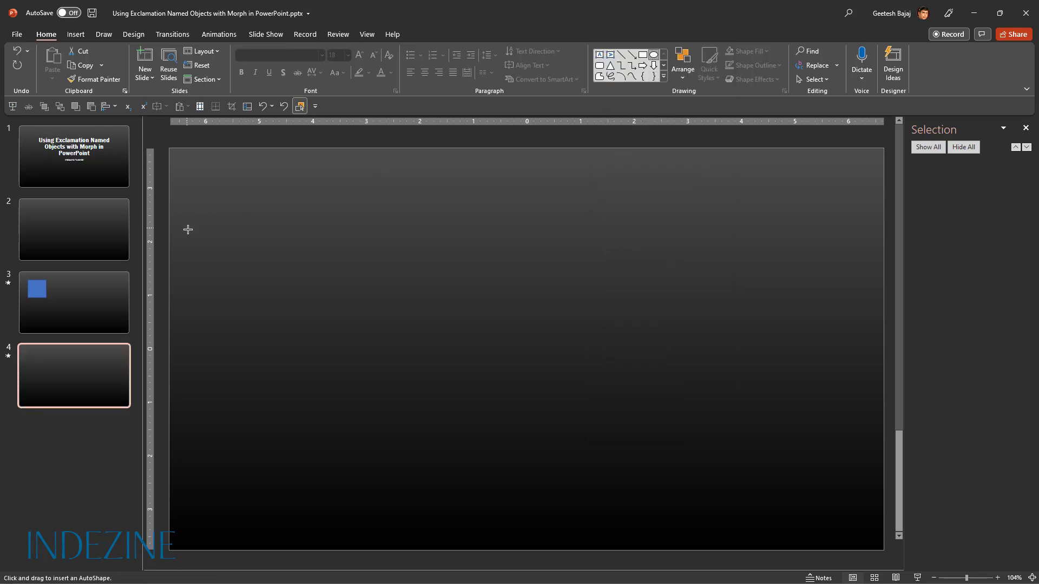
mouse_move(218, 202)
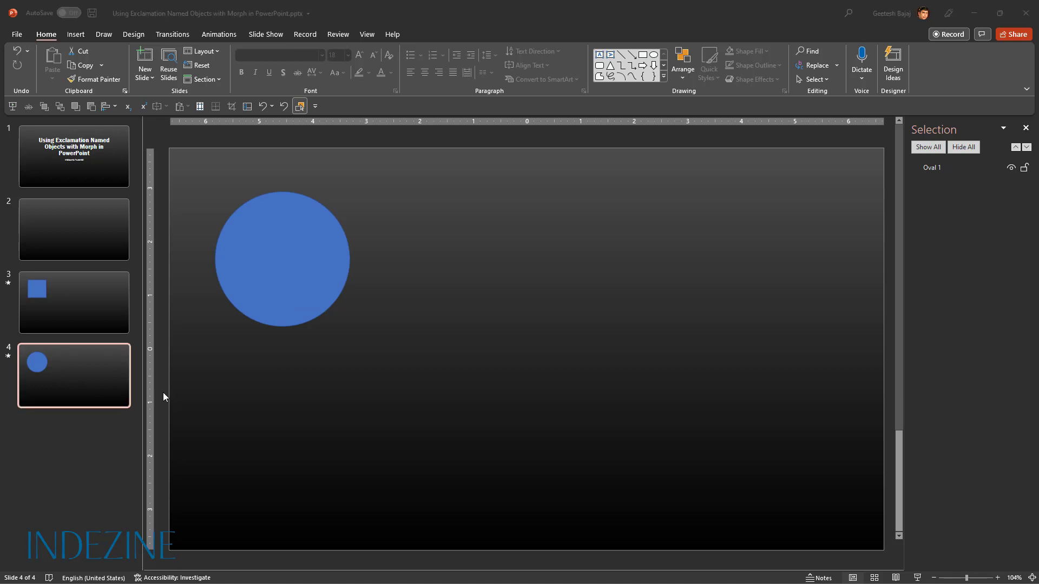
mouse_move(90, 245)
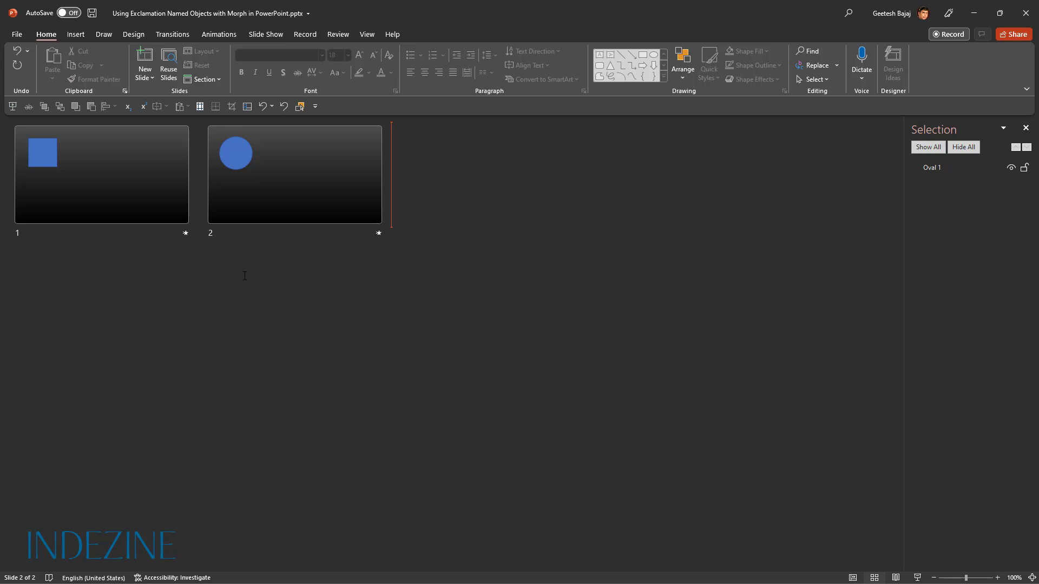
Select both remaining slides, the square and the circle, in Slide Sorter view.
key(ctrl+a)
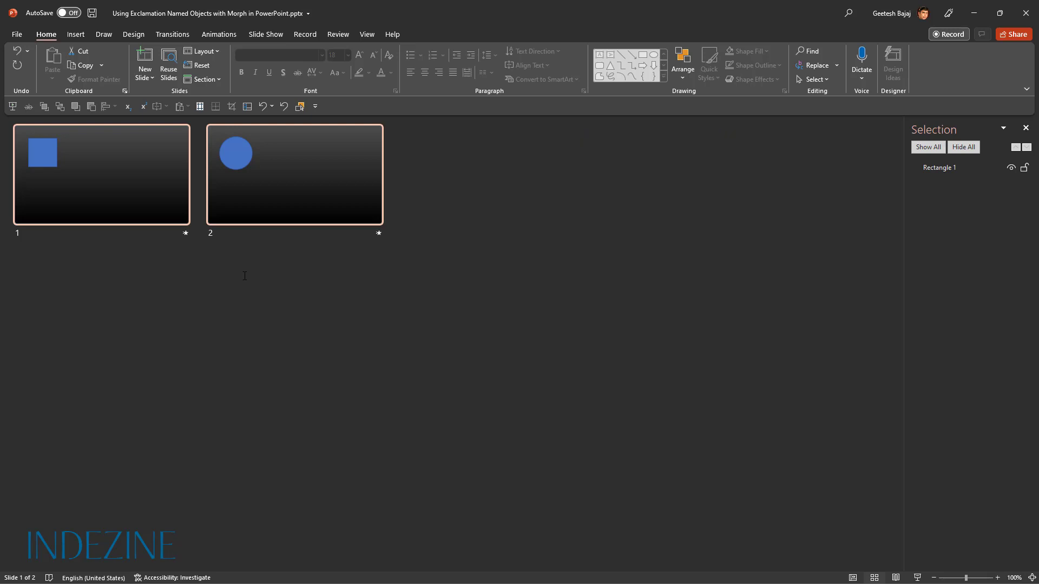
mouse_move(168, 178)
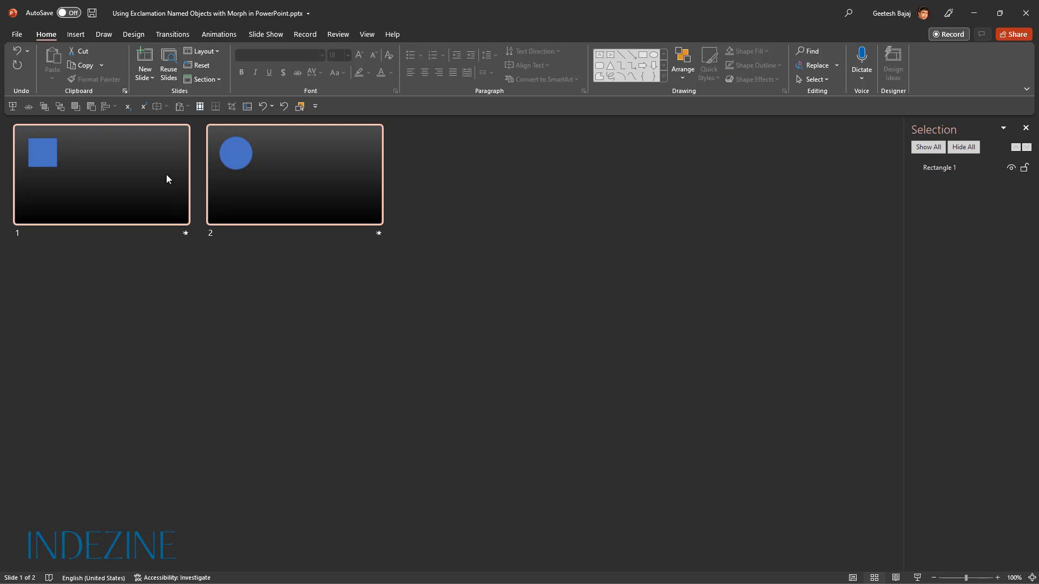
Show the Transitions effects so Morph can be applied to both slides.
click(172, 33)
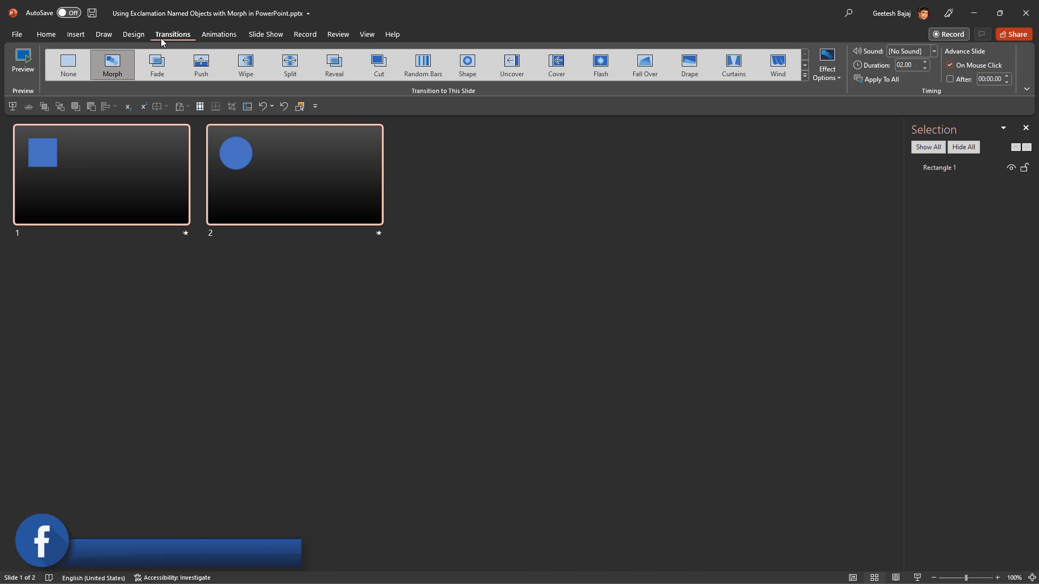
mouse_move(111, 64)
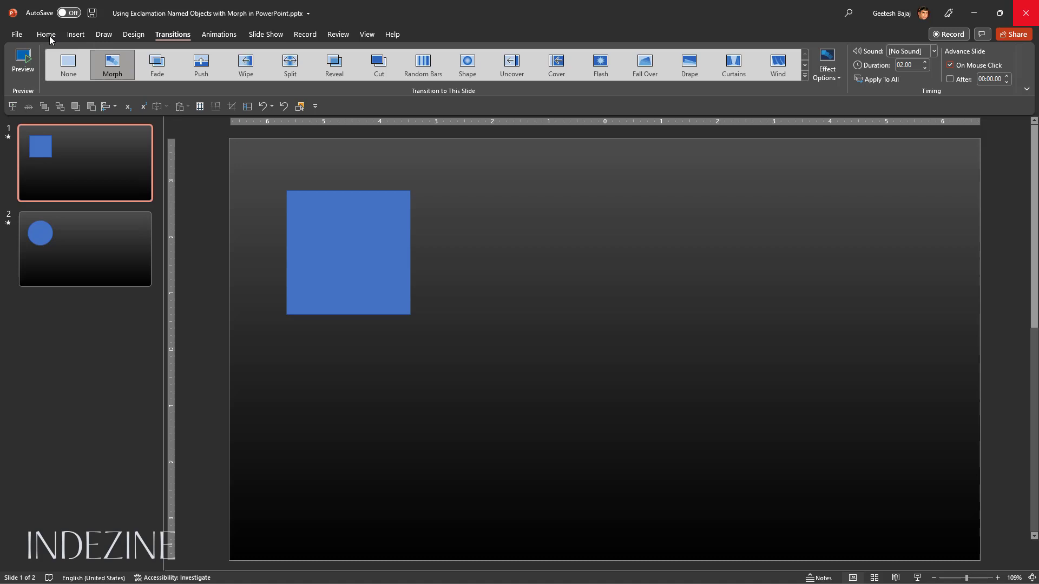
From the Home ribbon, list the Select options leading to the Selection Pane.
click(45, 33)
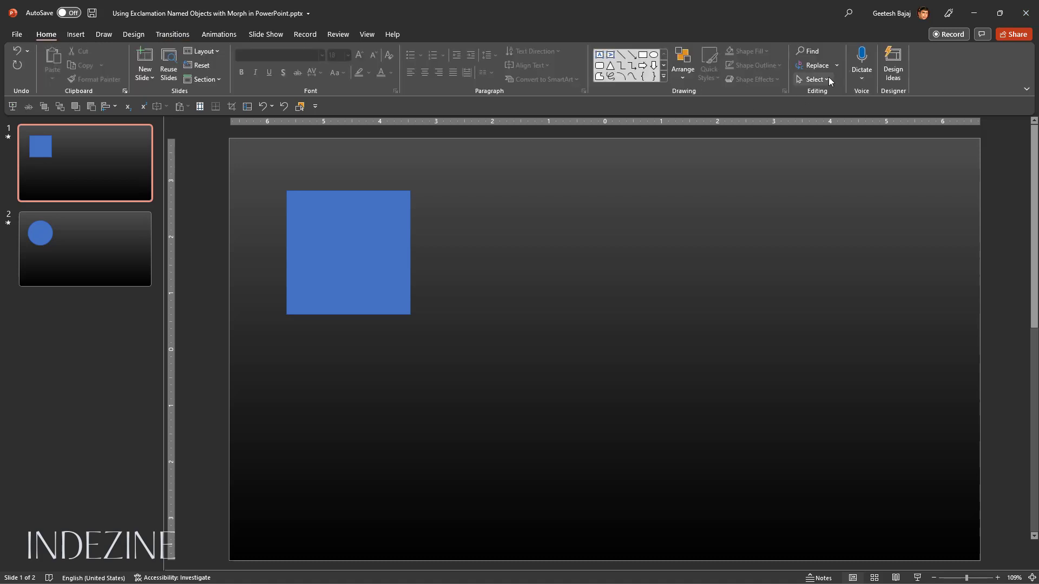
mouse_move(816, 79)
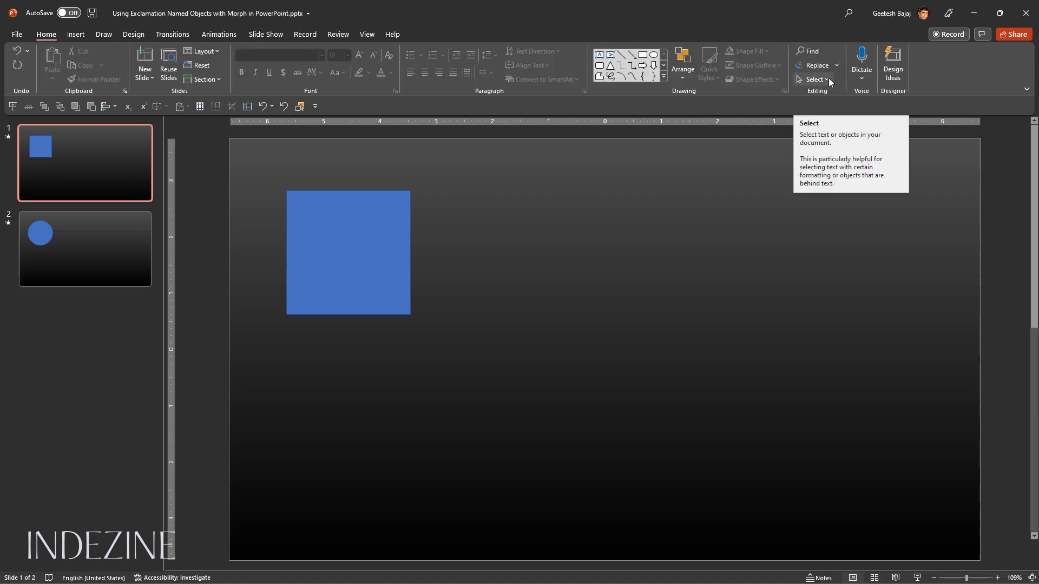
click(814, 79)
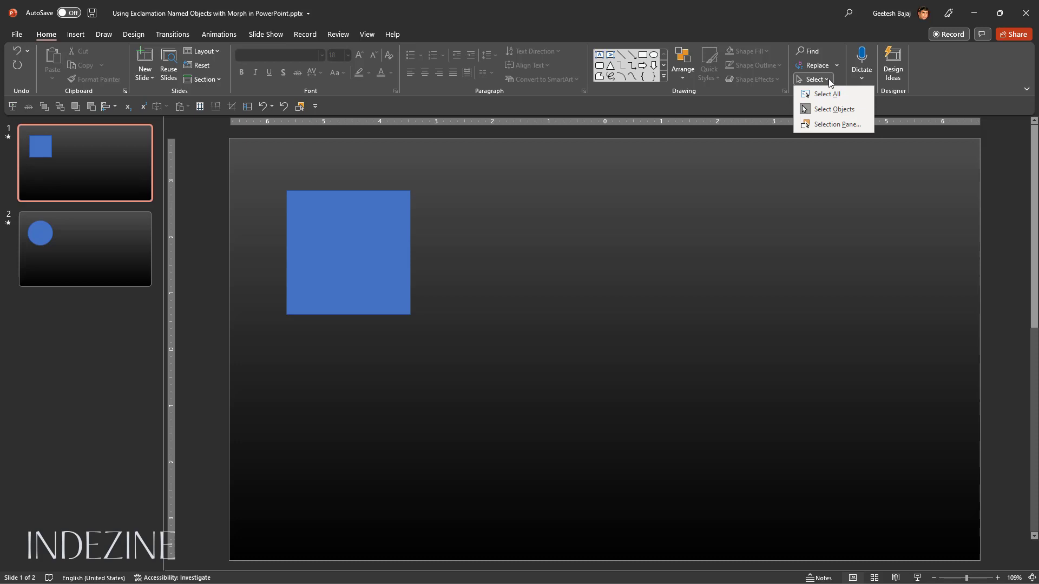
mouse_move(826, 93)
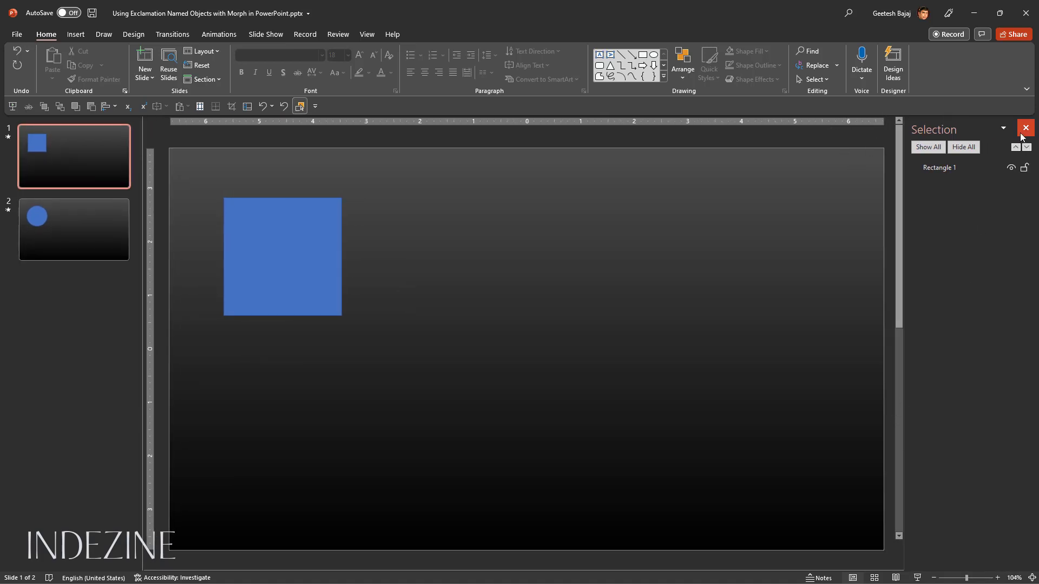
click(1025, 128)
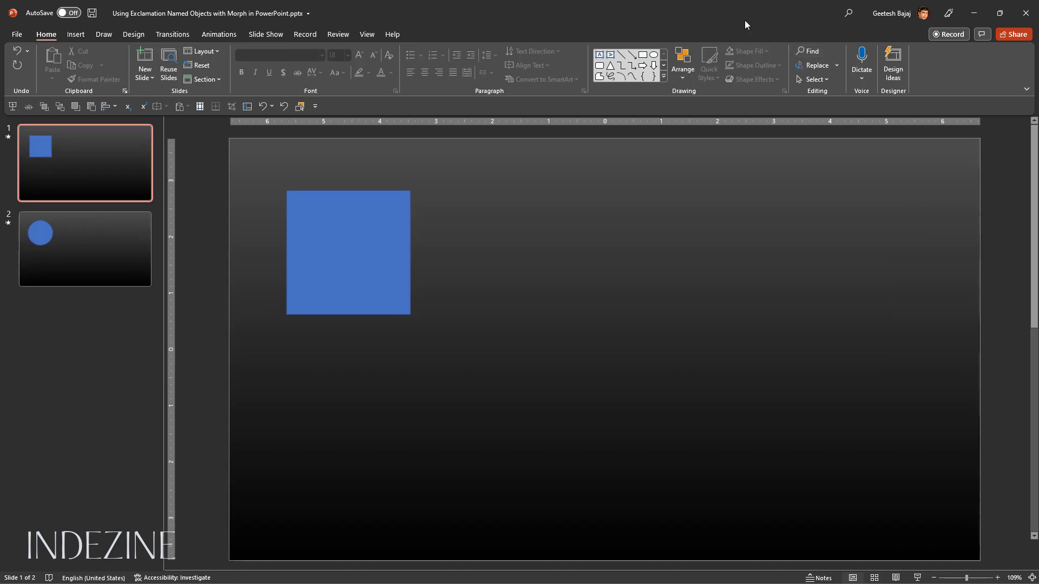
key(alt)
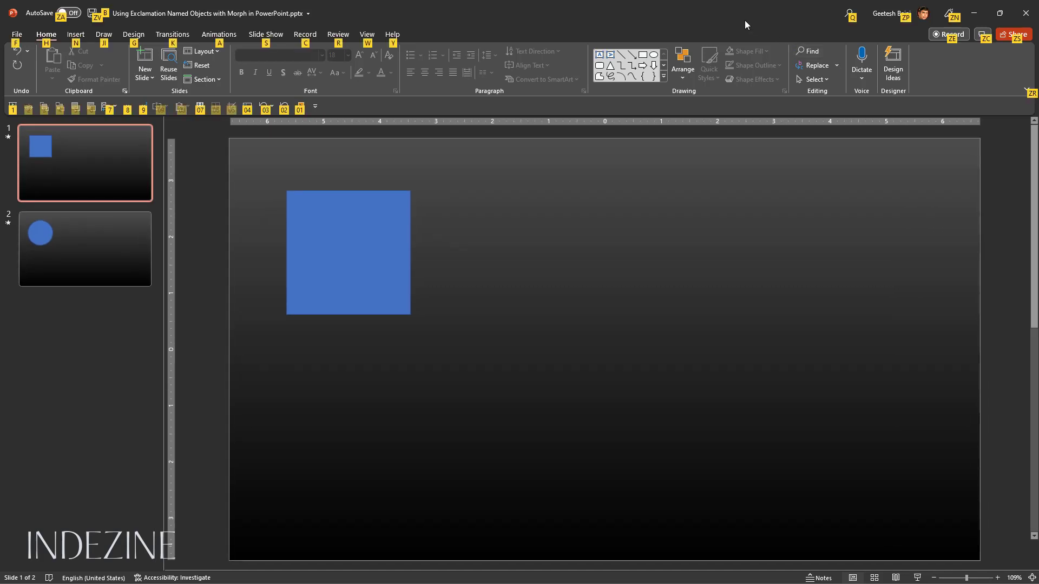
key(alt+F10)
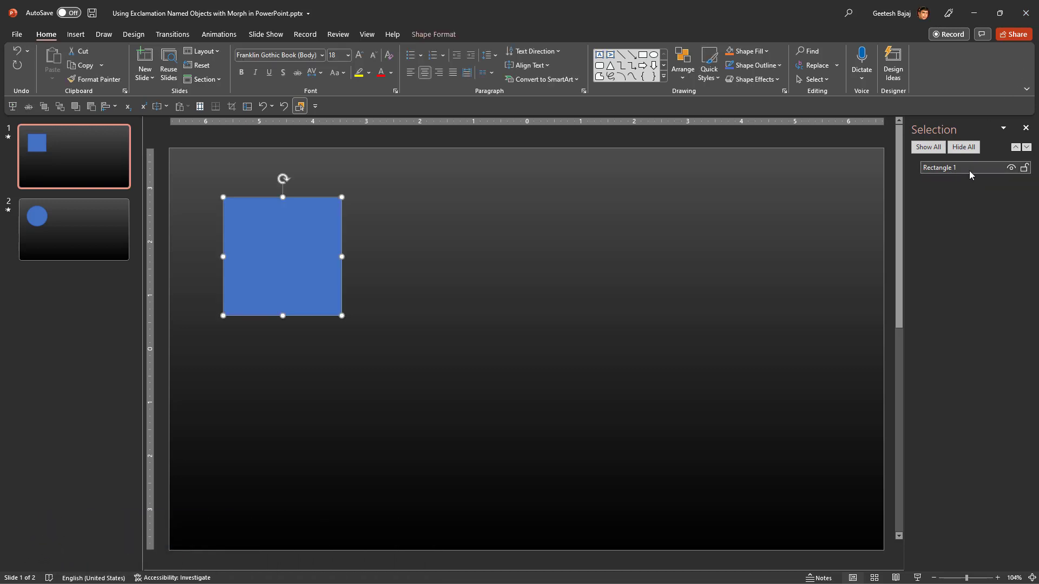
Rename slide 1's Rectangle 1 to !!MorphShape01!! in the Selection Pane.
double_click(961, 168)
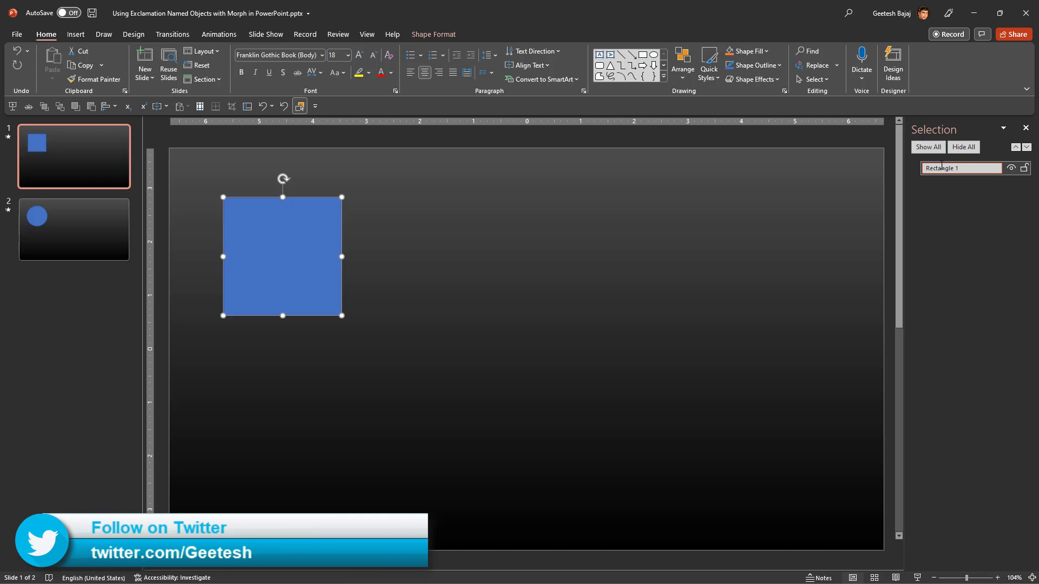
double_click(940, 168)
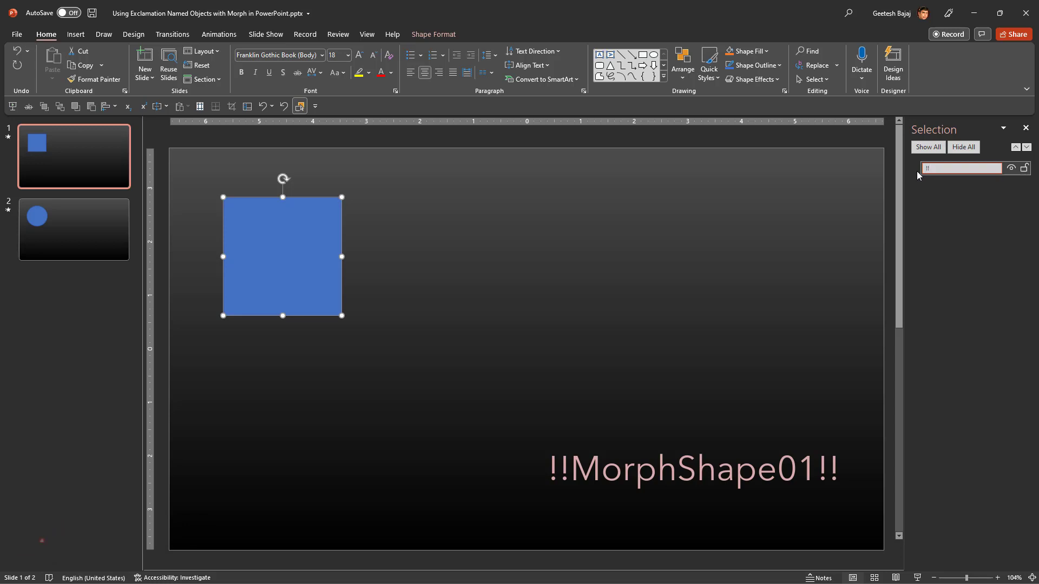
text(!!Morph)
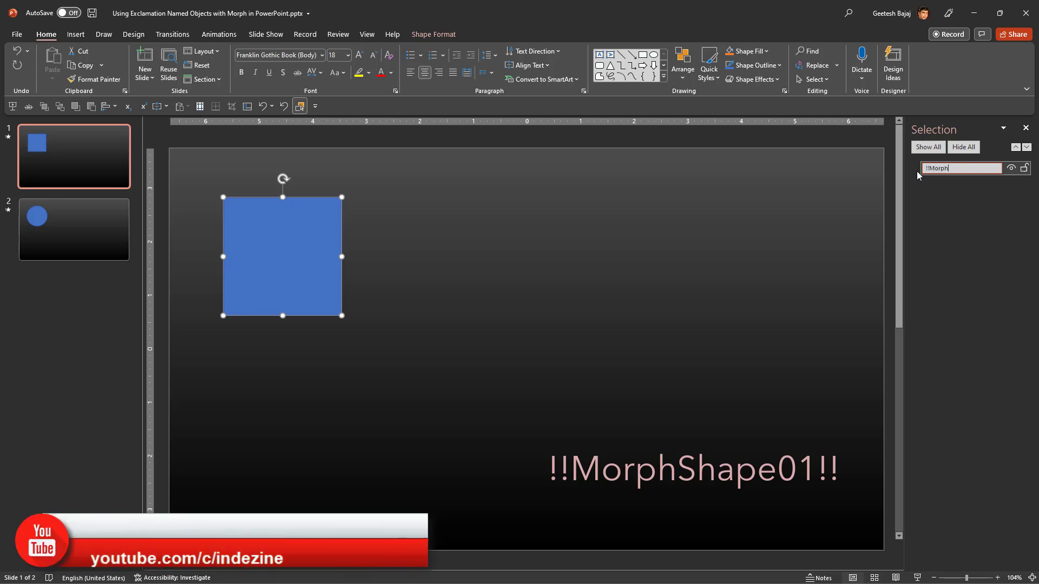
text(Shape01!!)
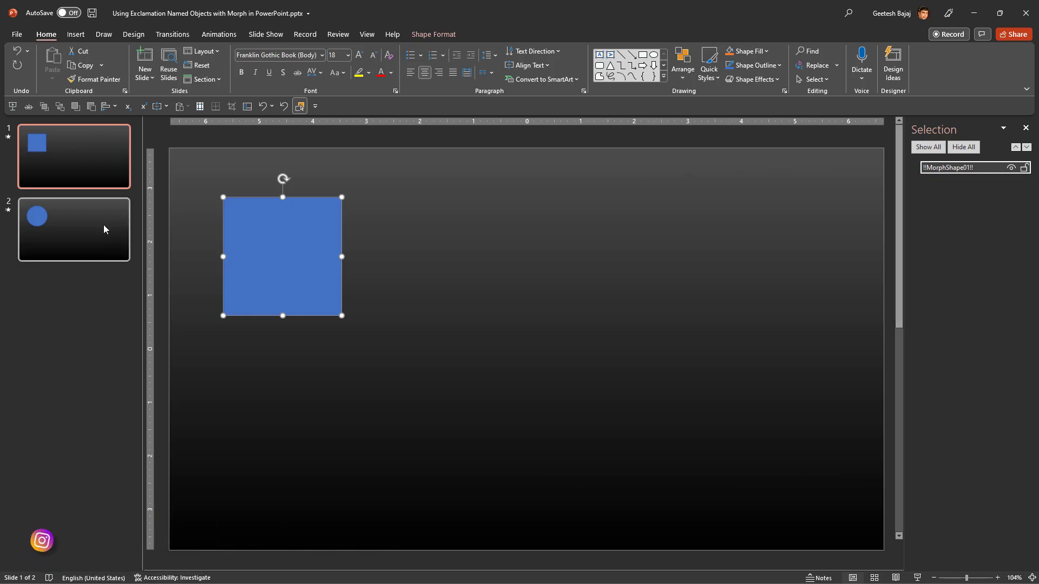
On slide 2, rename Oval 1 to !!MorphShape01!! to match the square.
click(74, 230)
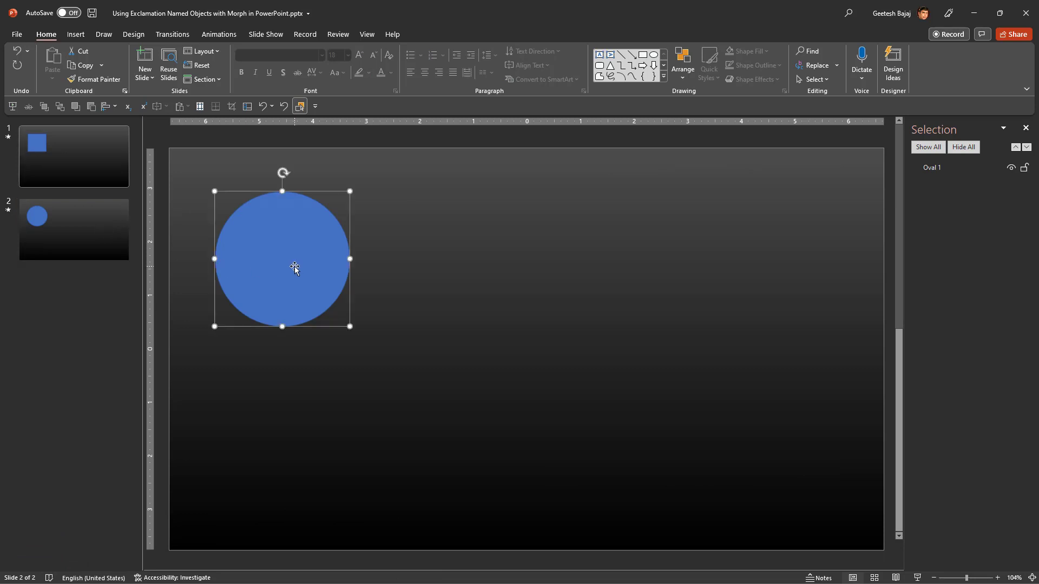
double_click(934, 168)
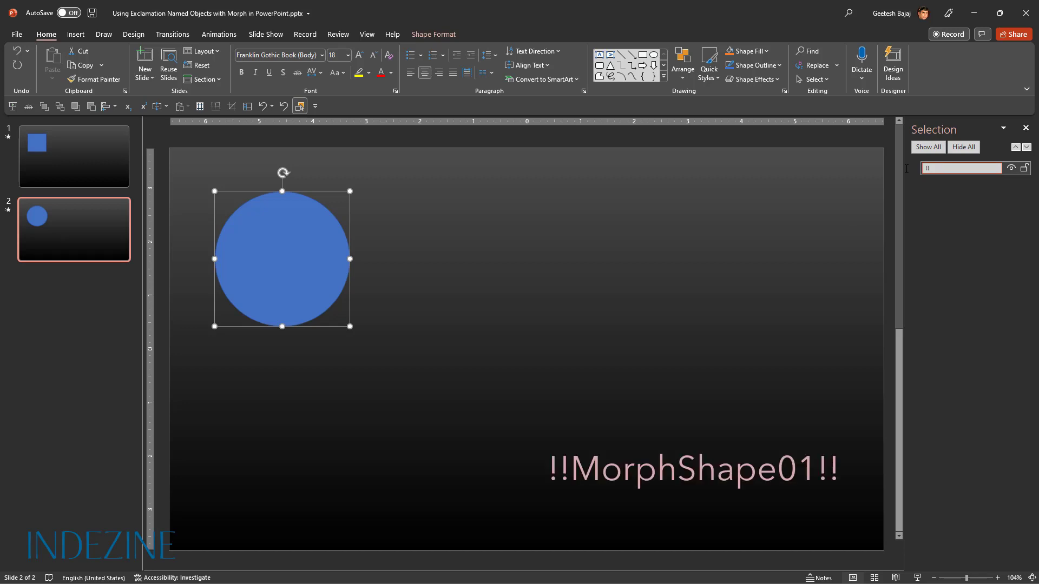
text(!!MorphShape01!!)
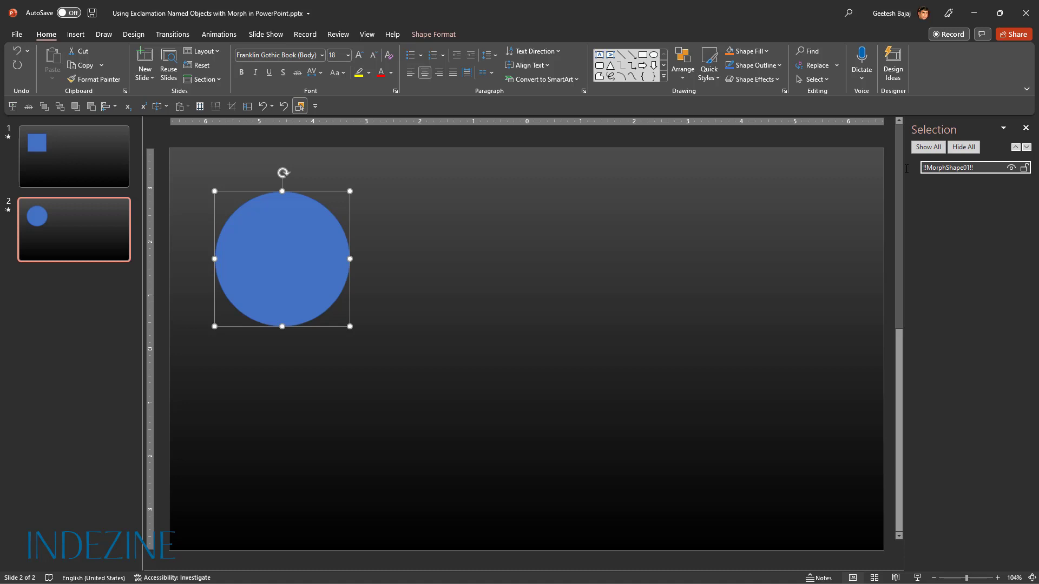
mouse_move(545, 226)
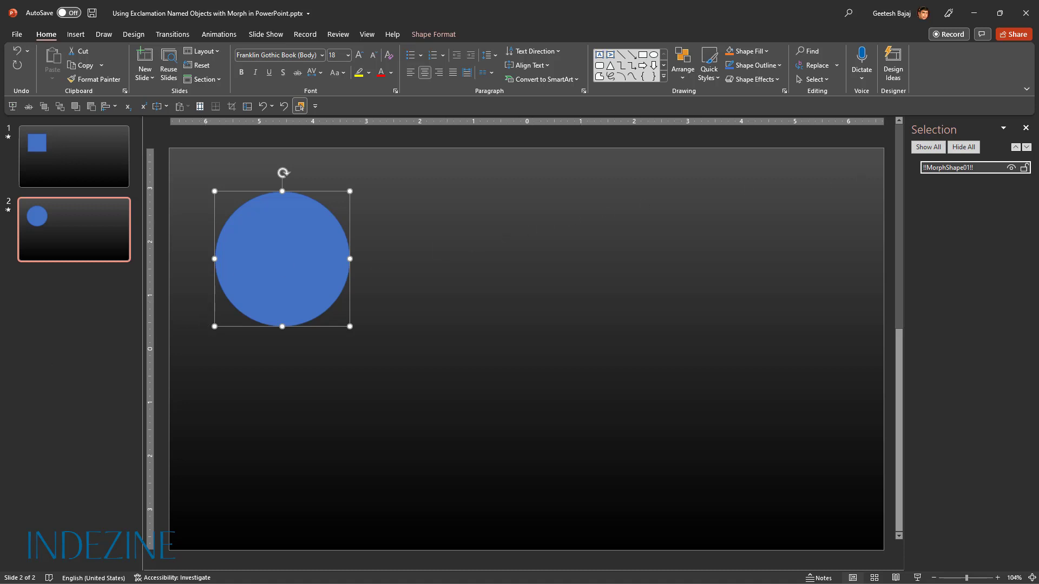
mouse_move(398, 332)
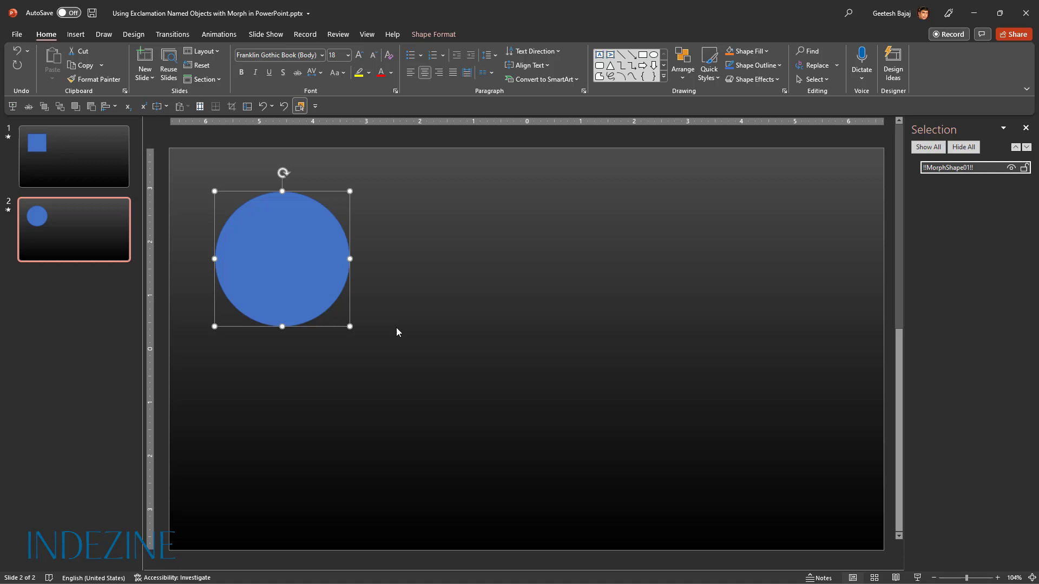
mouse_move(666, 494)
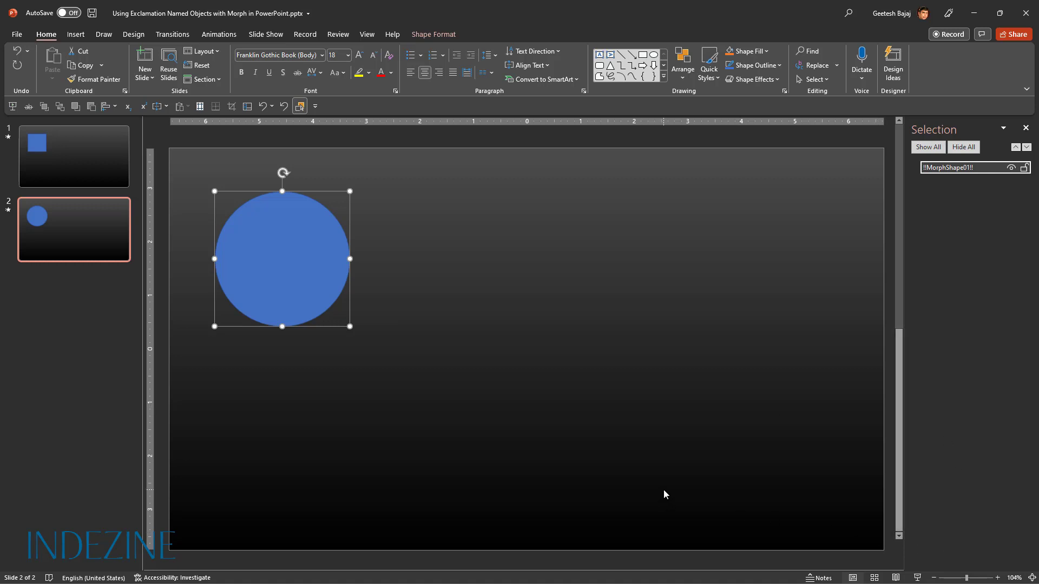
mouse_move(633, 486)
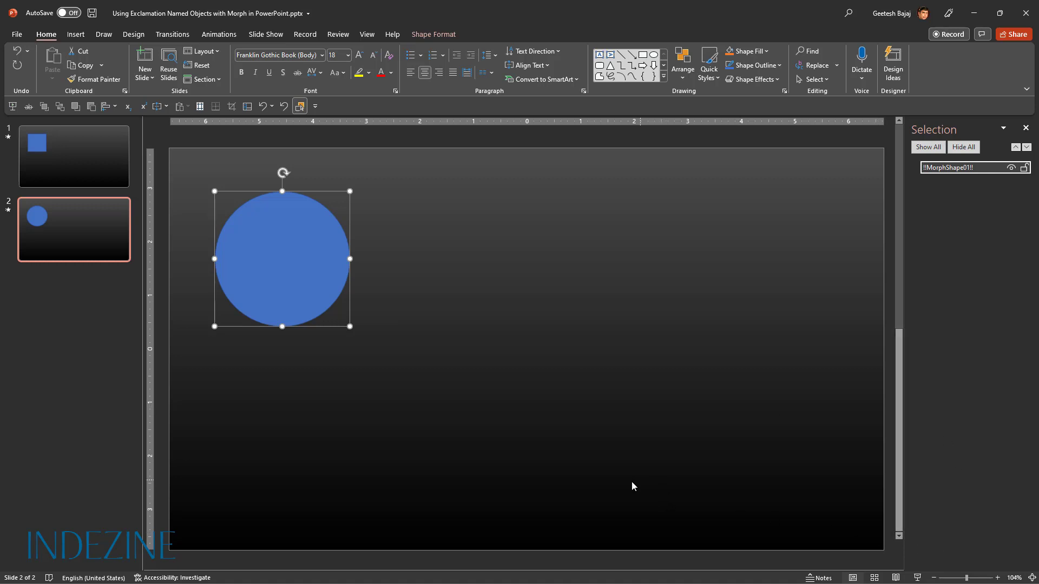
click(73, 156)
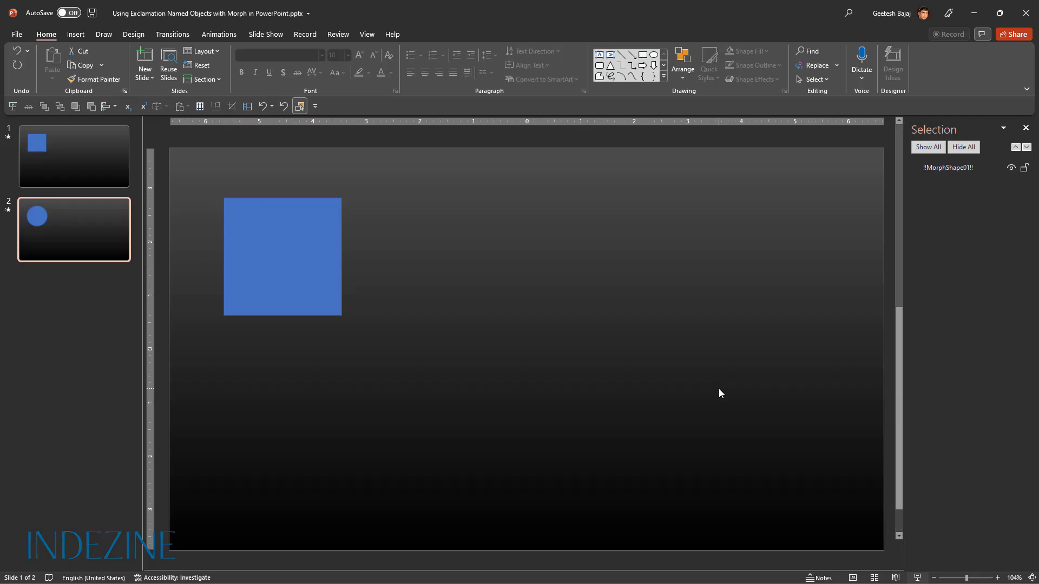
click(74, 229)
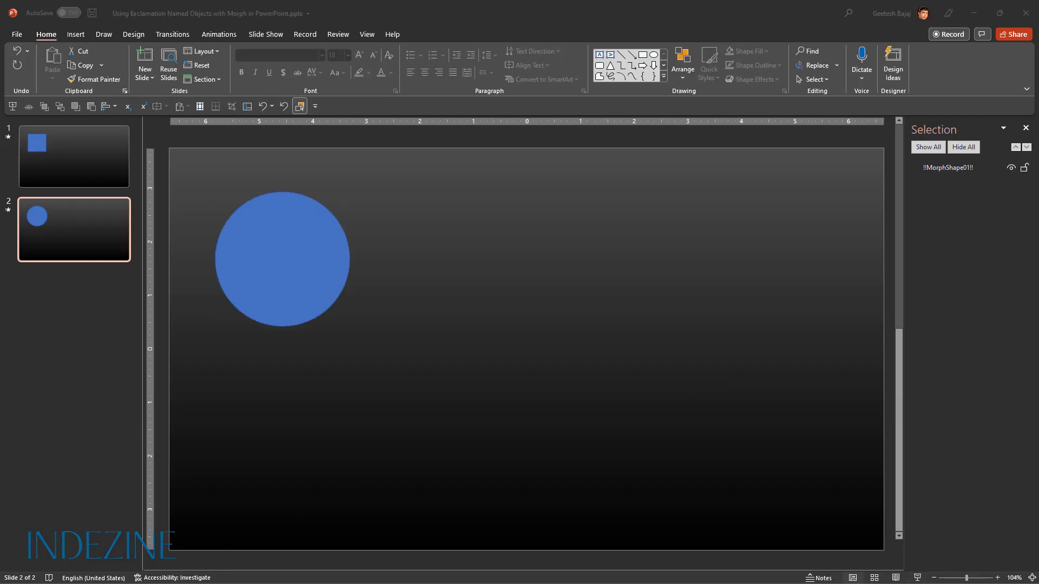